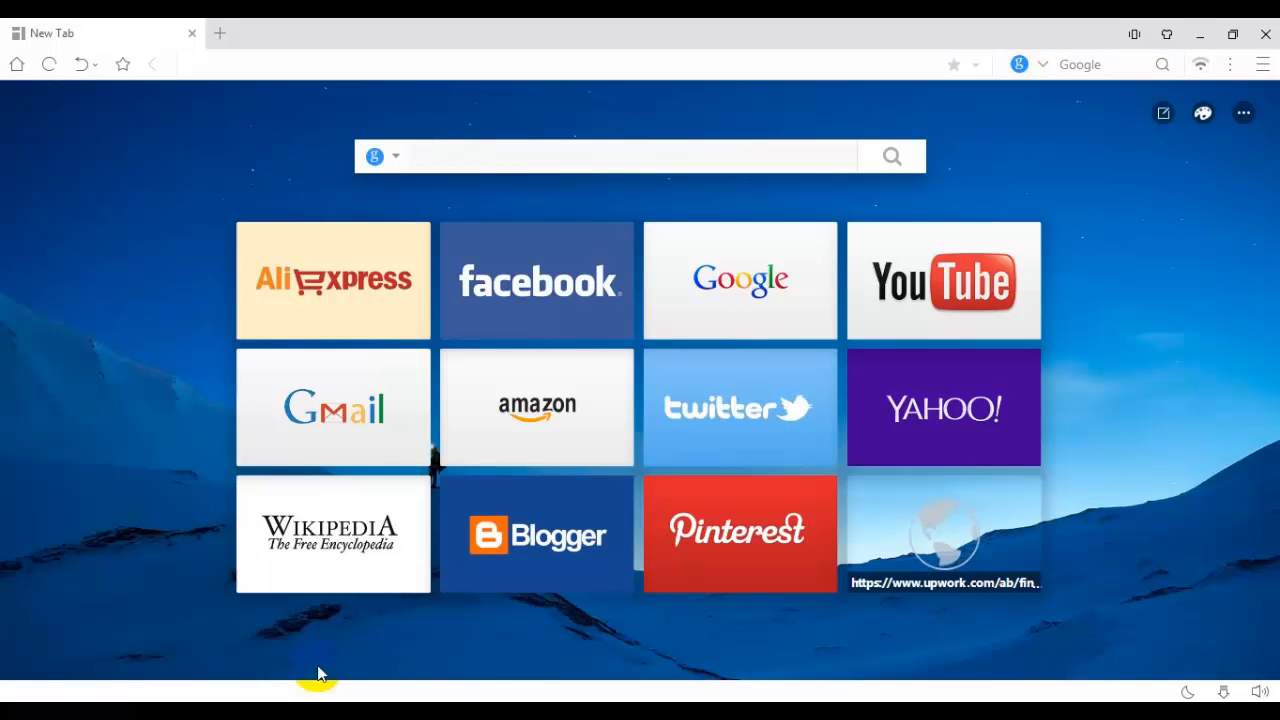
mouse_move(333, 407)
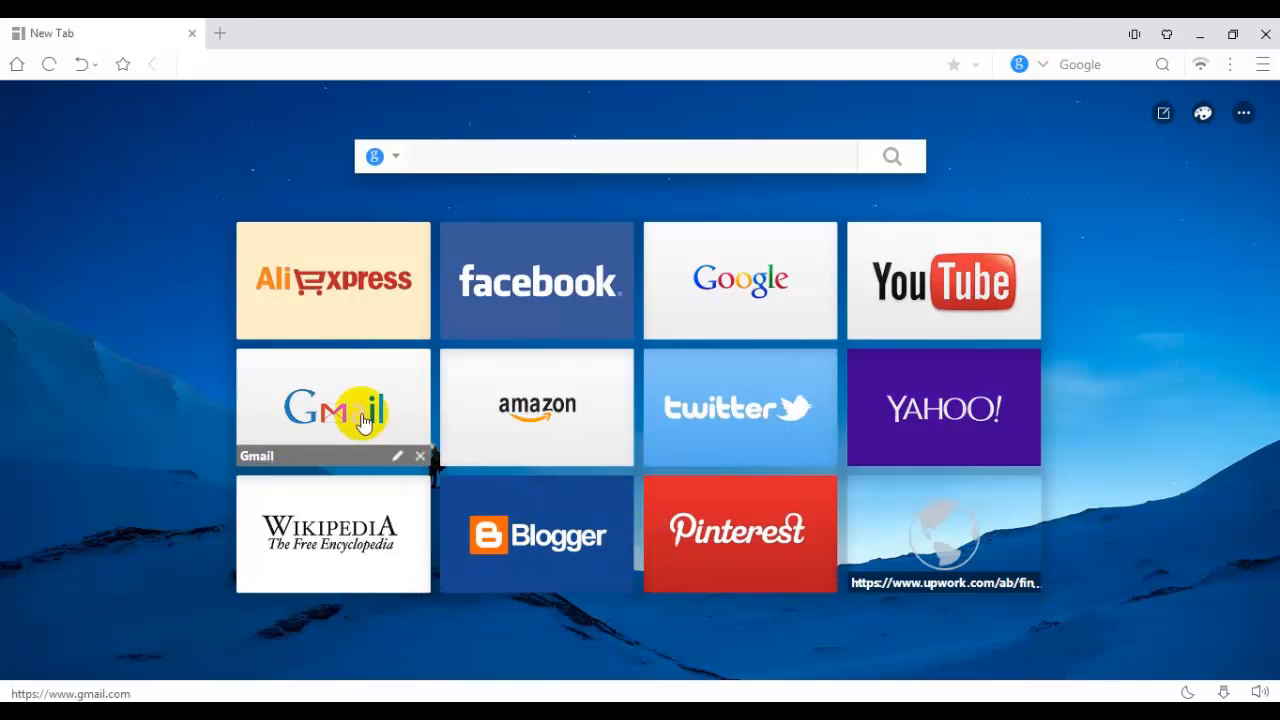
- Open Gmail from the new tab page's speed-dial tile to load the inbox
click(333, 407)
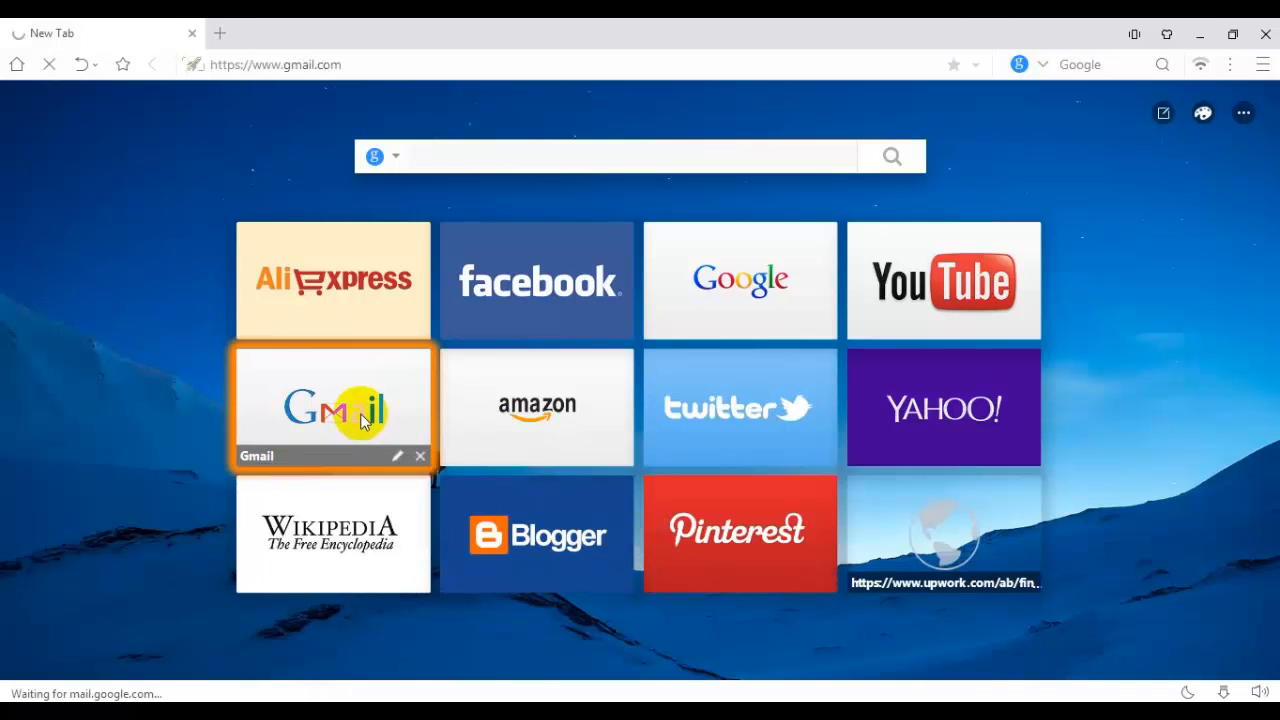
click(333, 407)
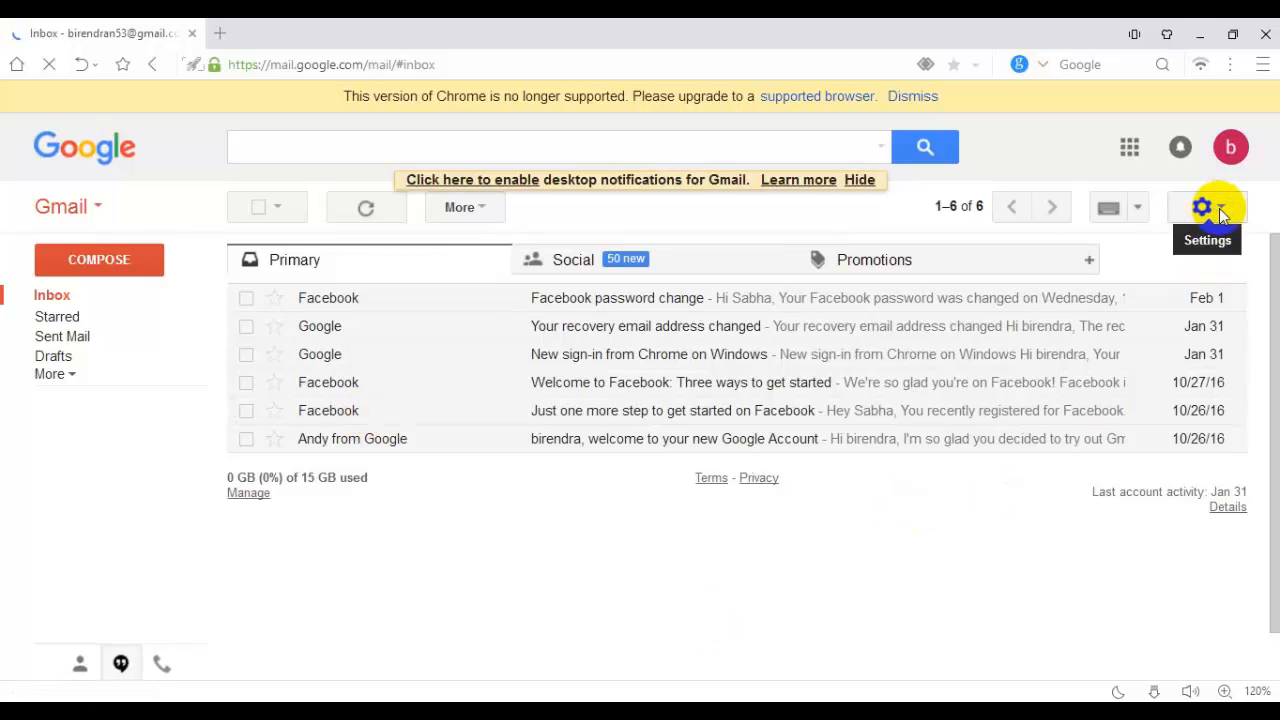
- Open Gmail's full settings from the gear menu and switch to Accounts and Import
click(1204, 207)
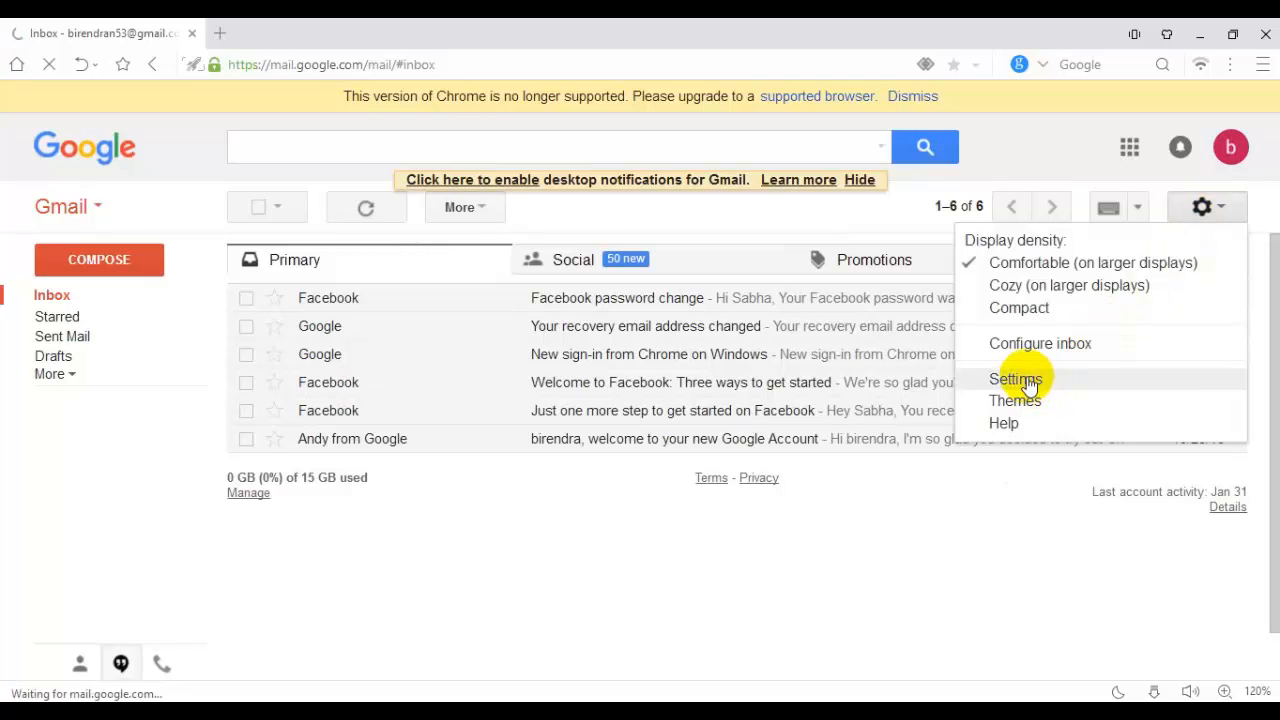
click(1016, 379)
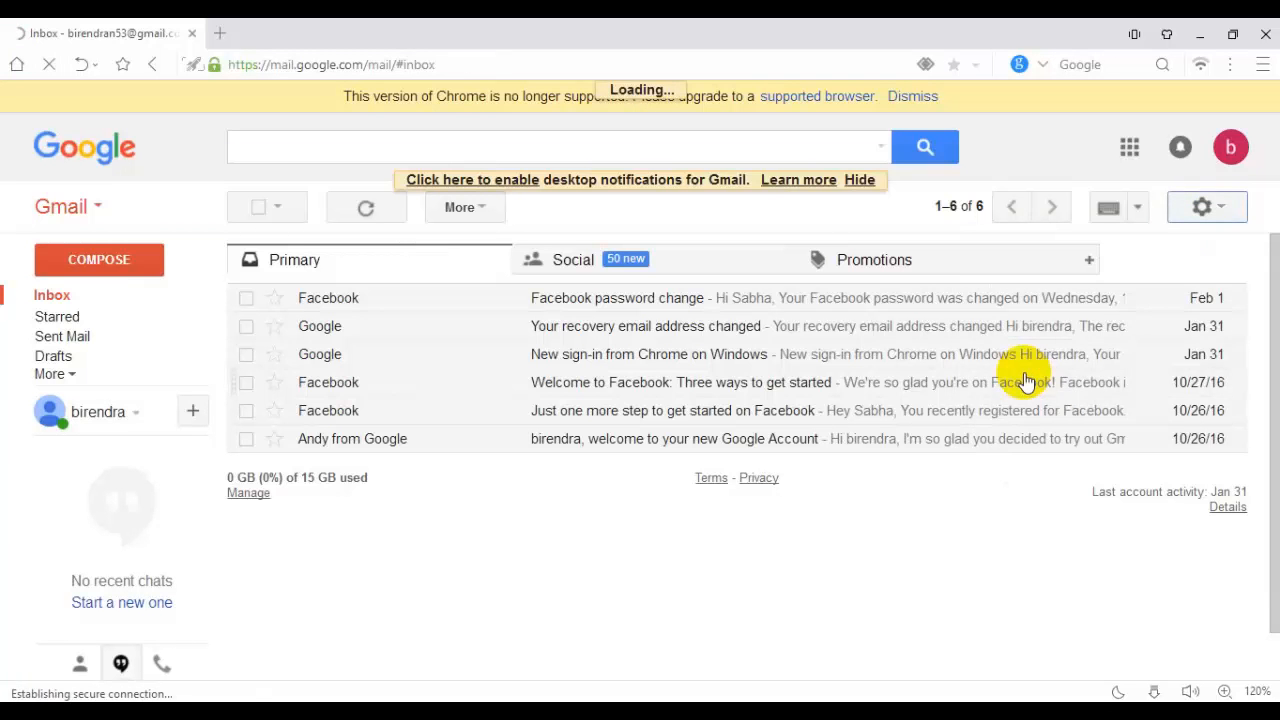
click(1206, 207)
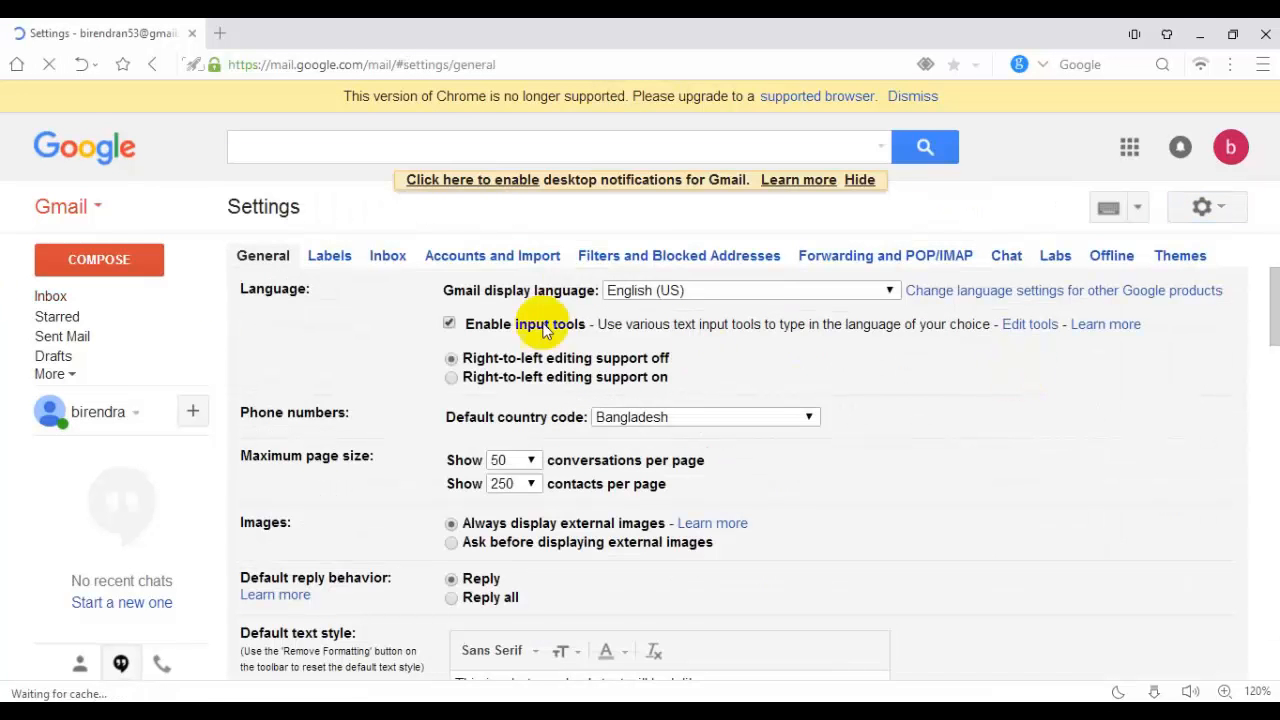
mouse_move(390, 275)
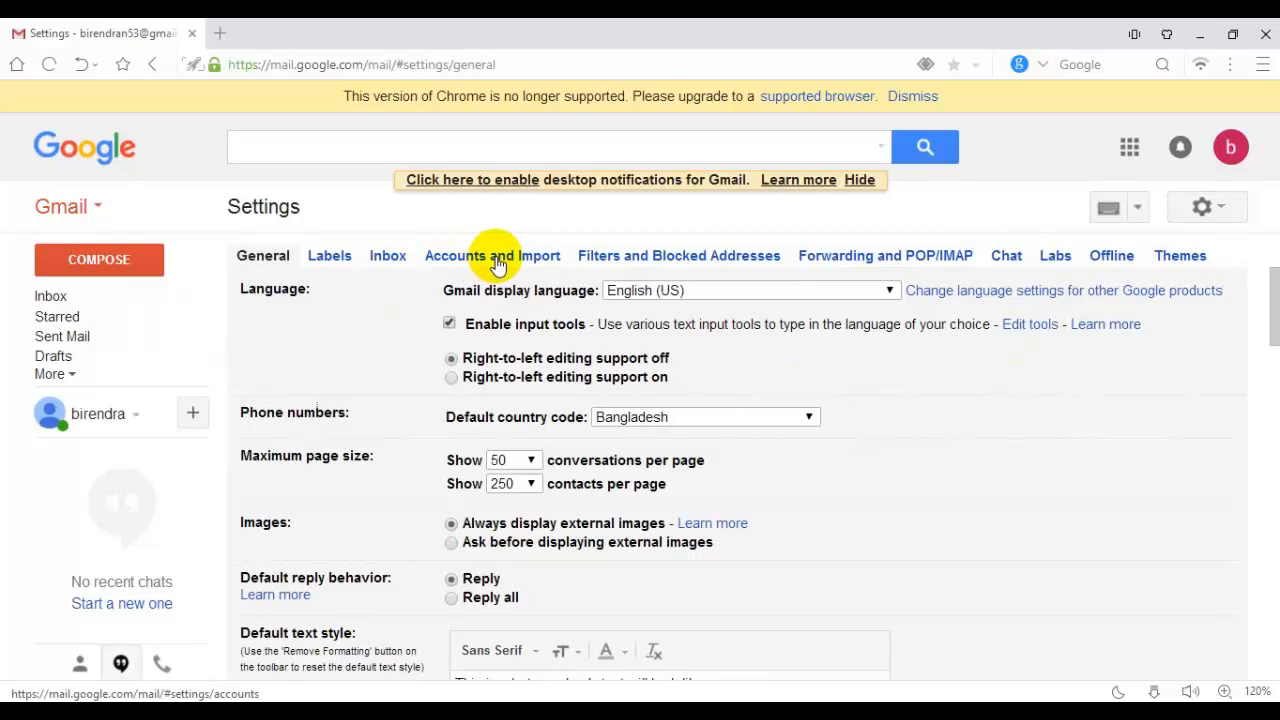
click(492, 255)
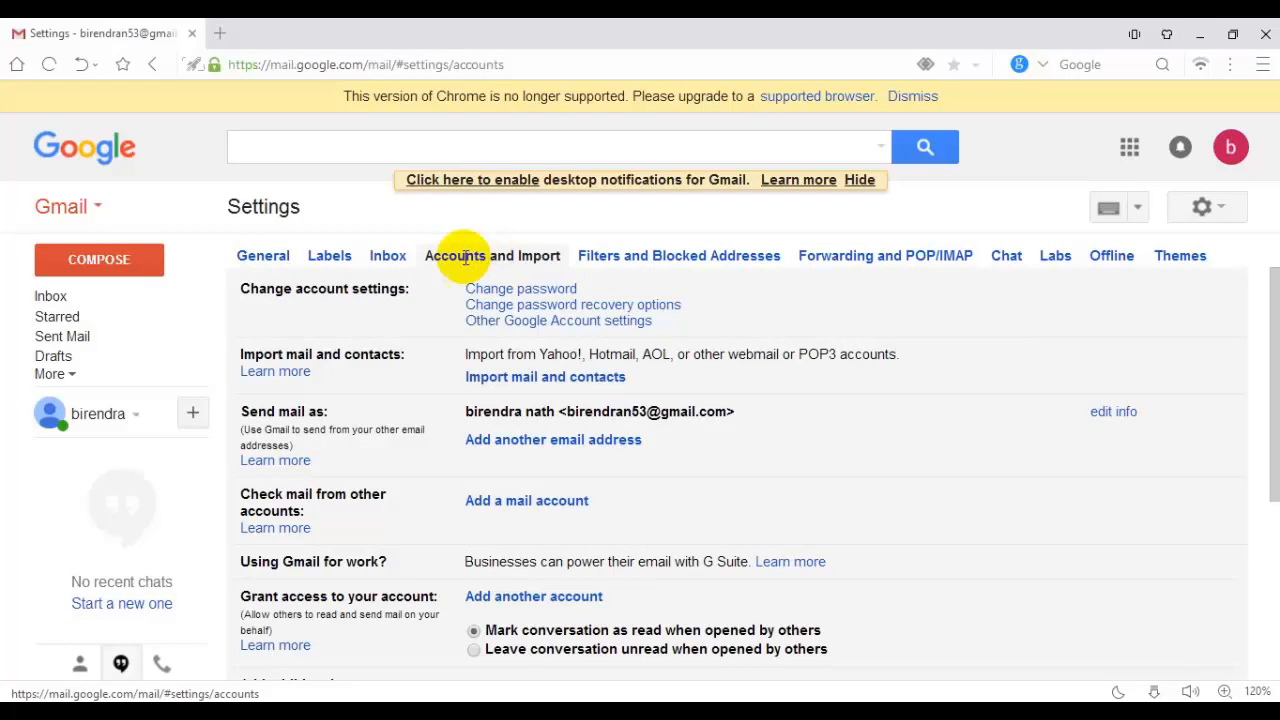
mouse_move(410, 305)
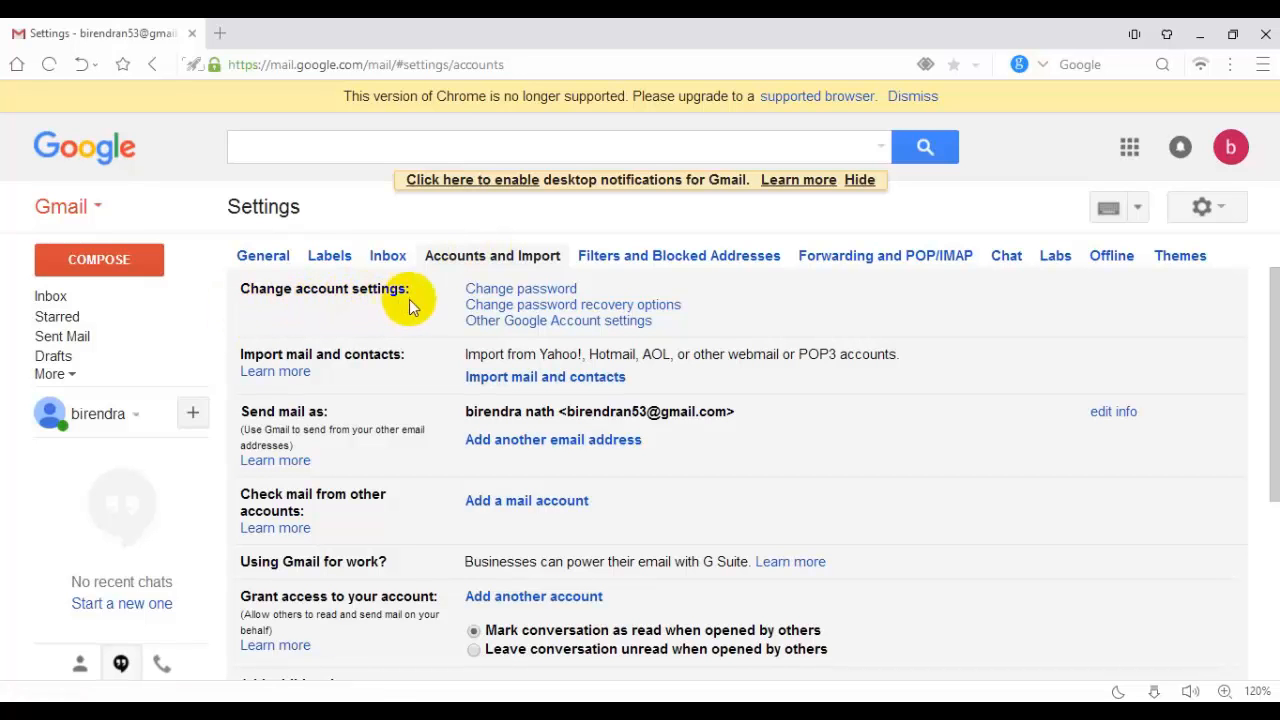
mouse_move(510, 288)
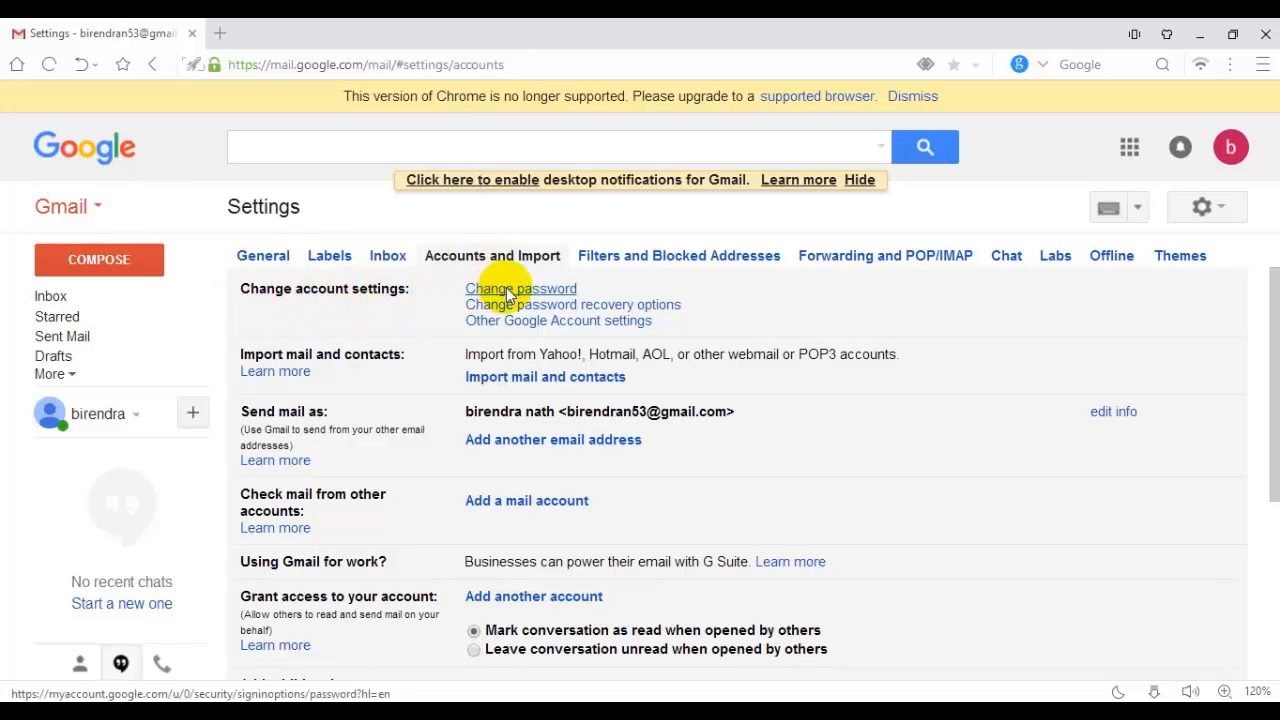
click(521, 288)
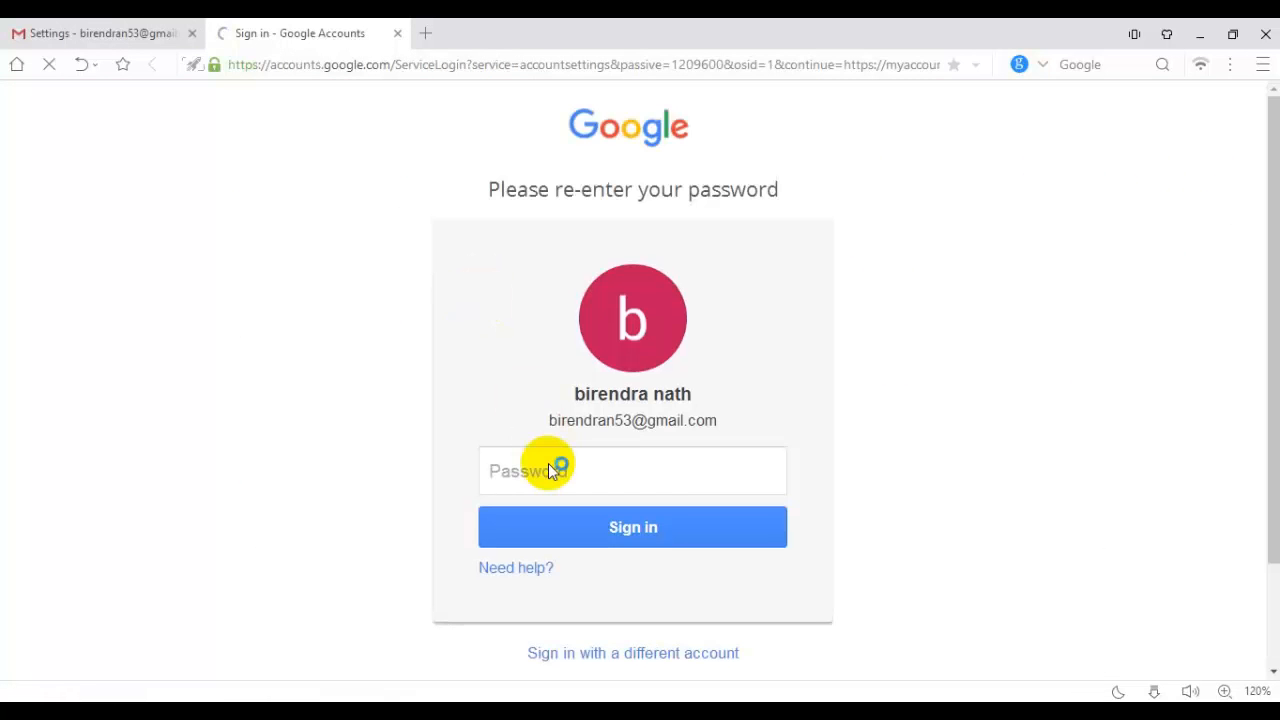
click(632, 471)
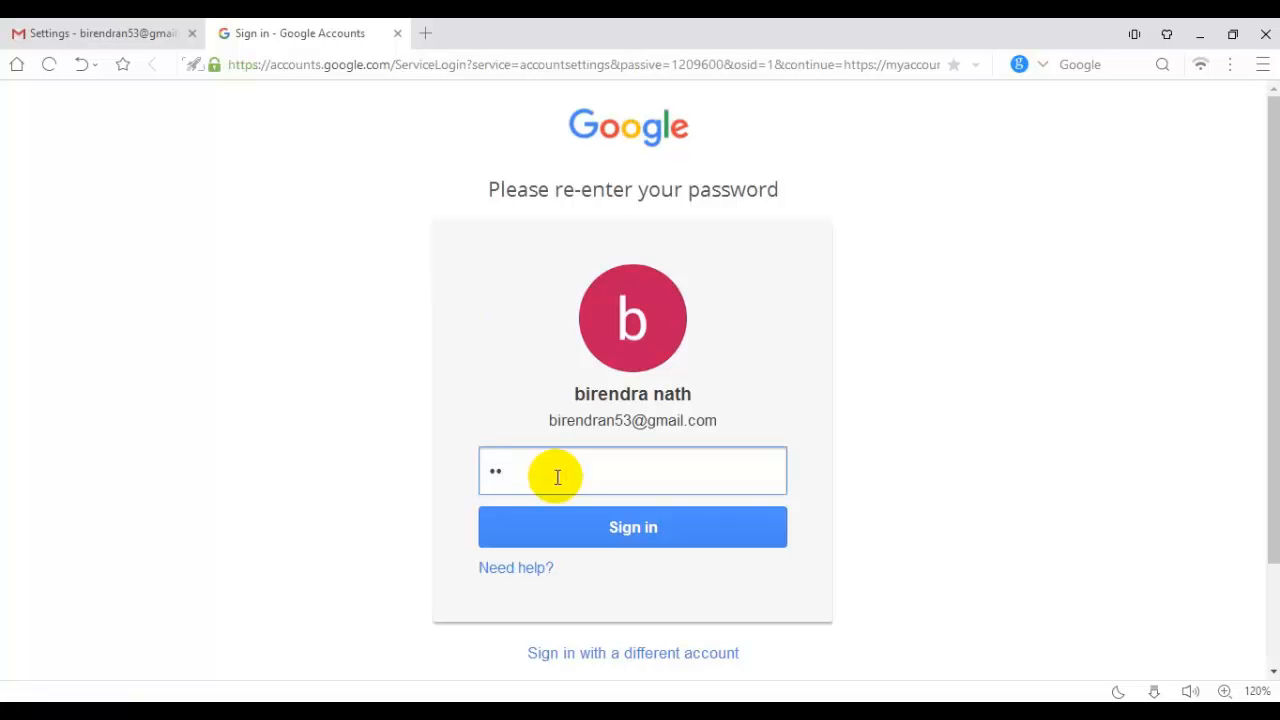
text(password)
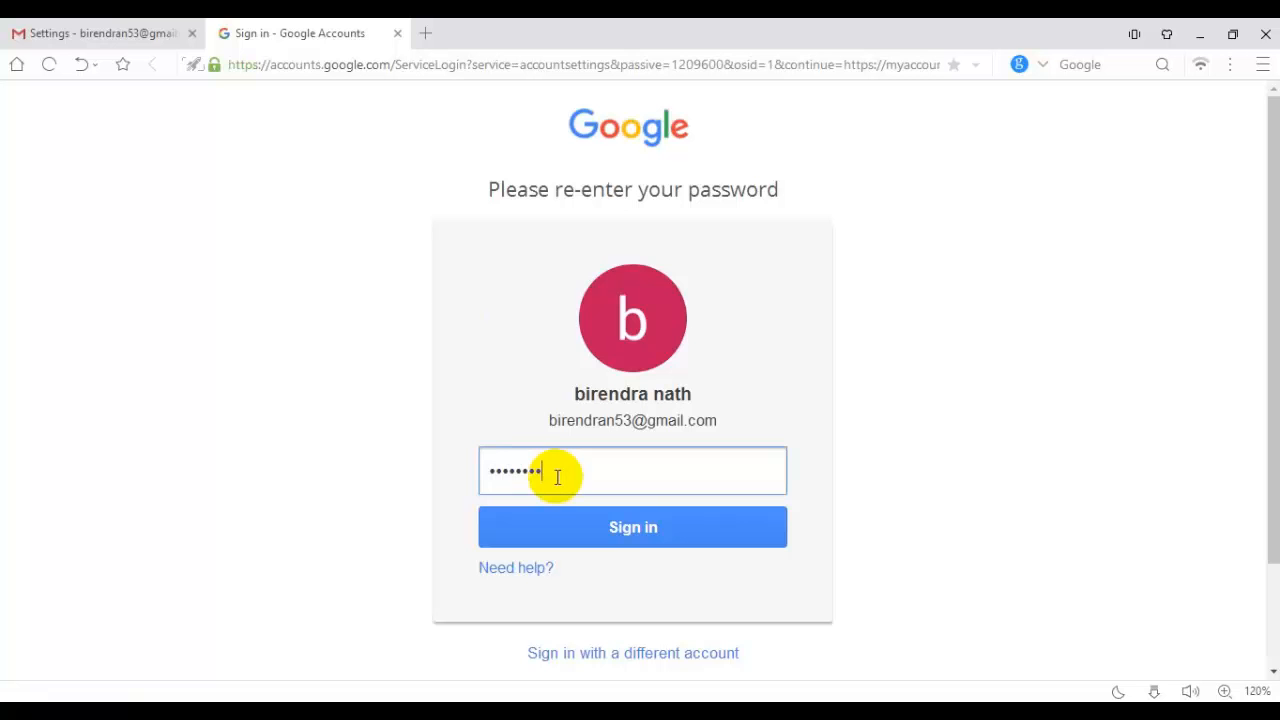
click(633, 527)
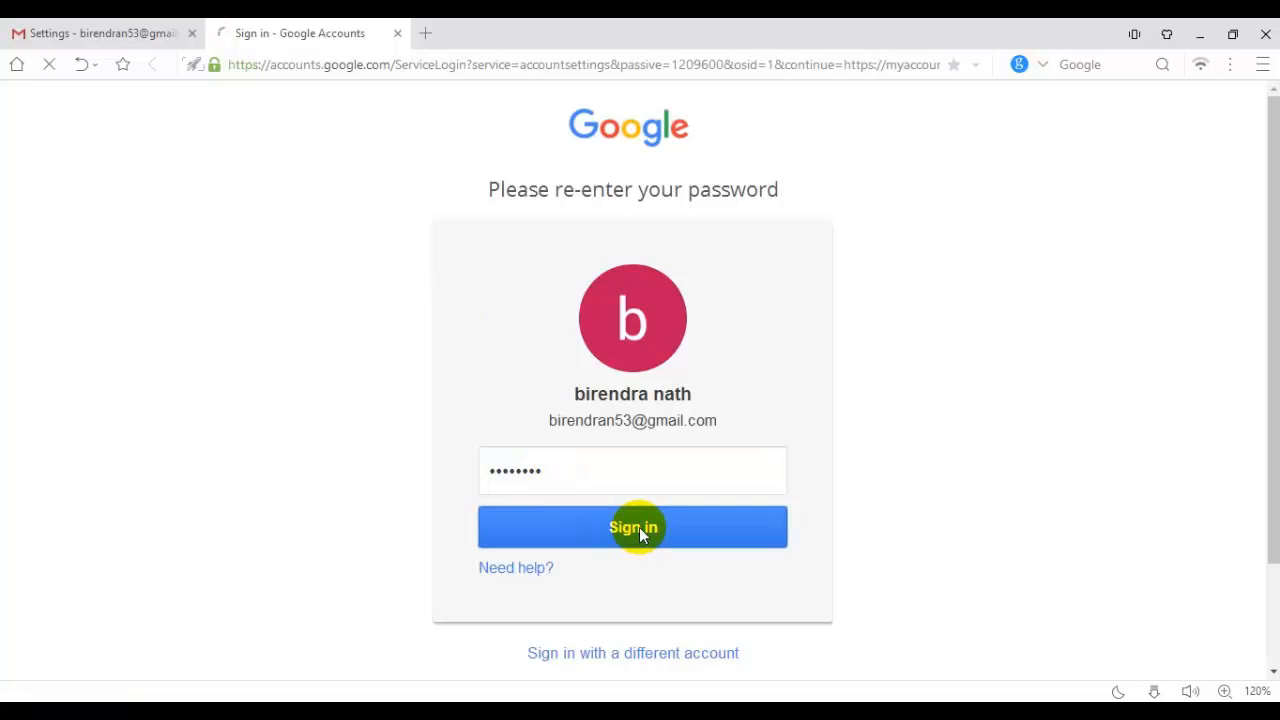
click(632, 527)
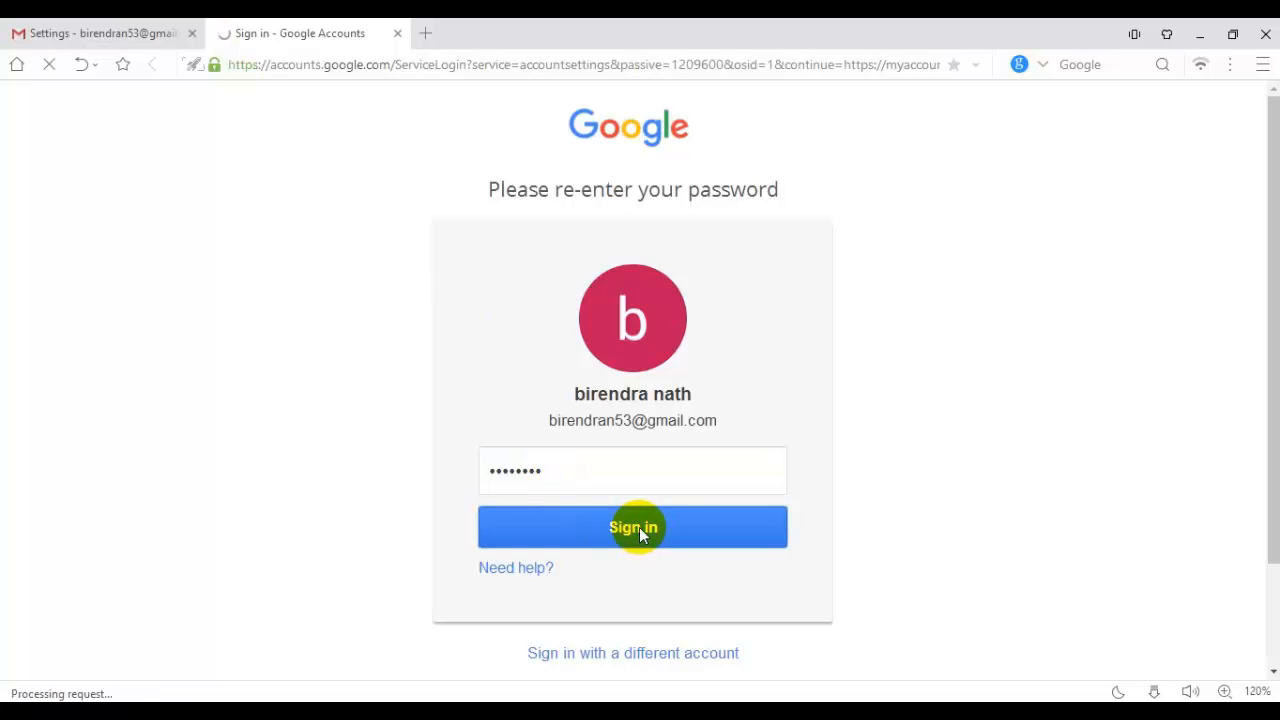
- Fill in the new password fields and submit, getting a 'Passwords don't match' error
click(632, 527)
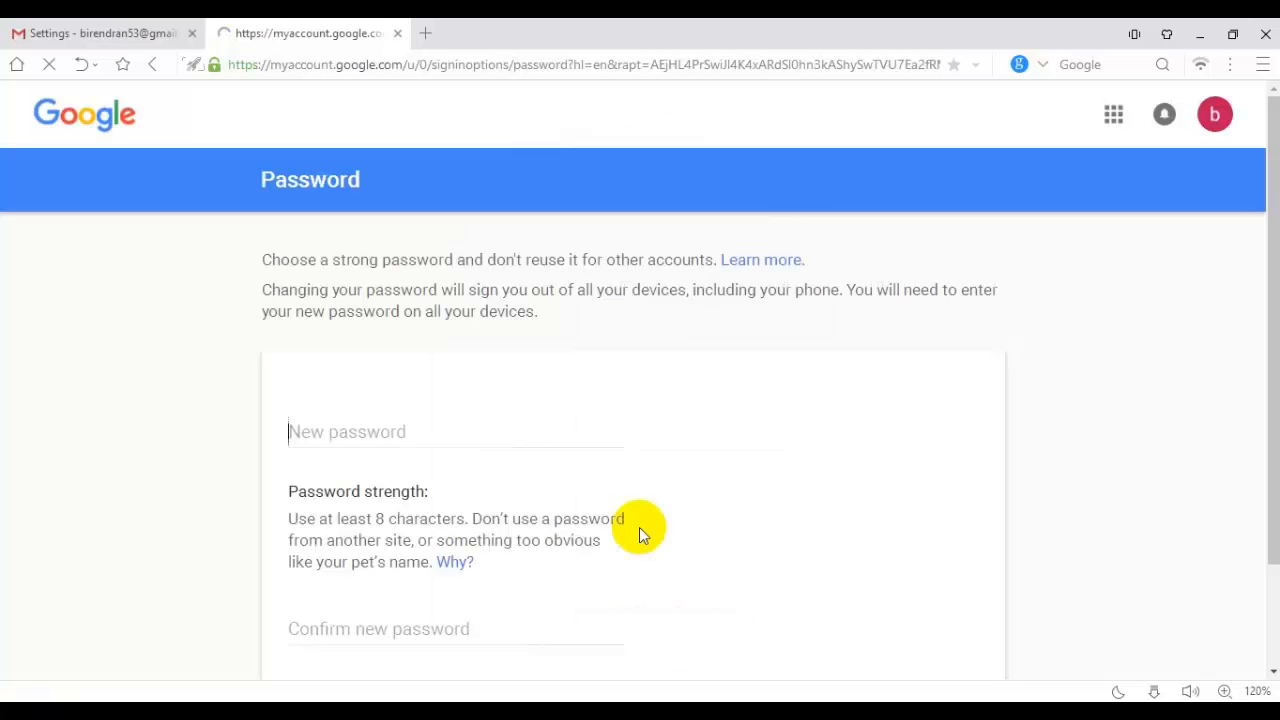
click(440, 431)
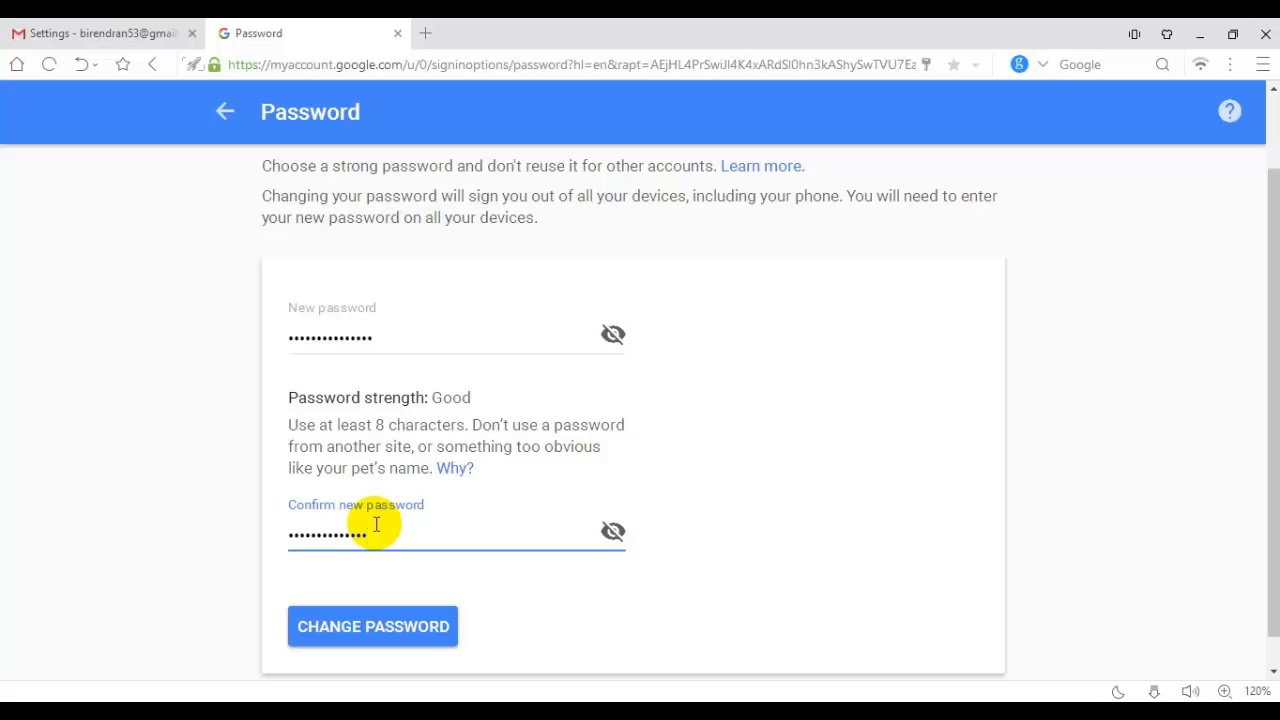
scroll(down, 3)
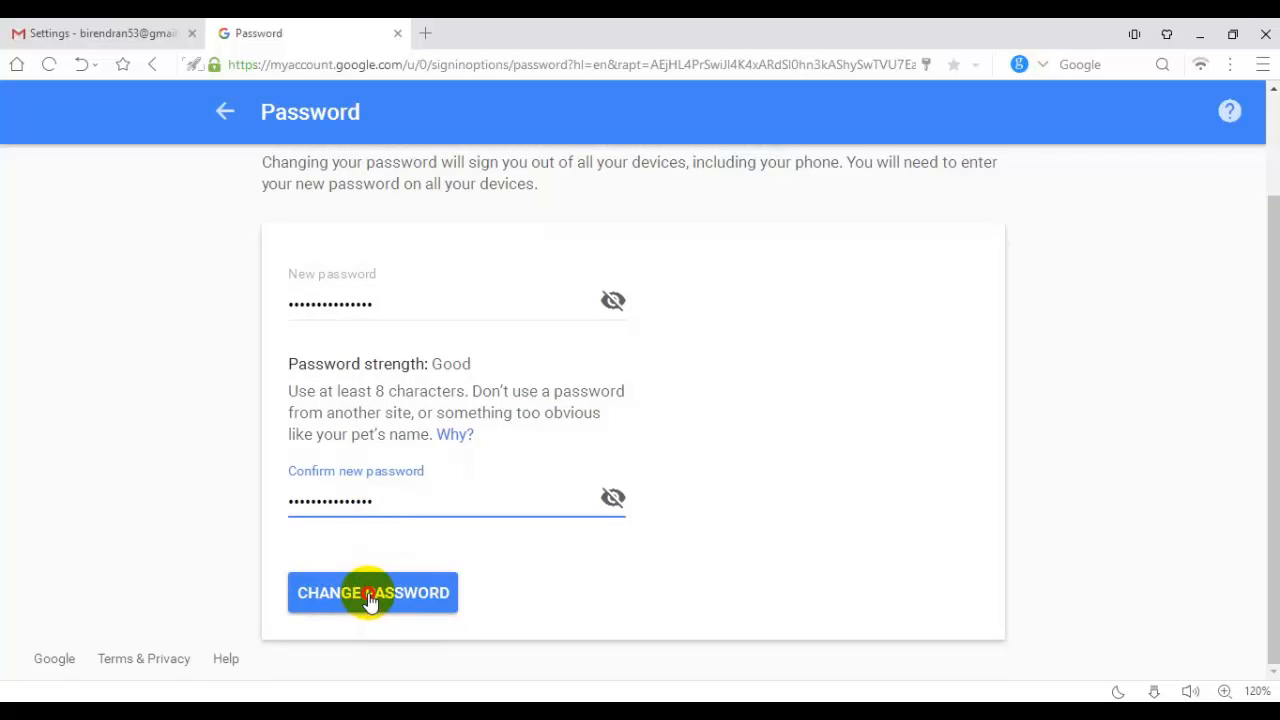
click(372, 592)
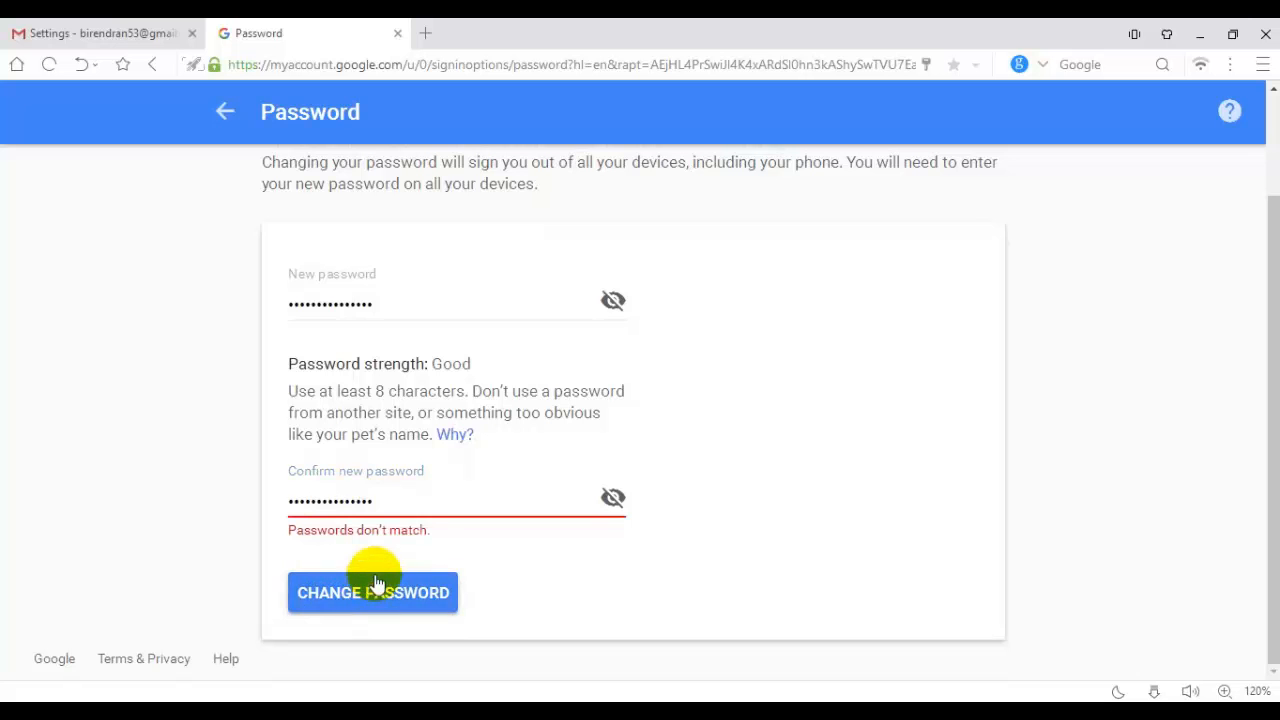
mouse_move(378, 298)
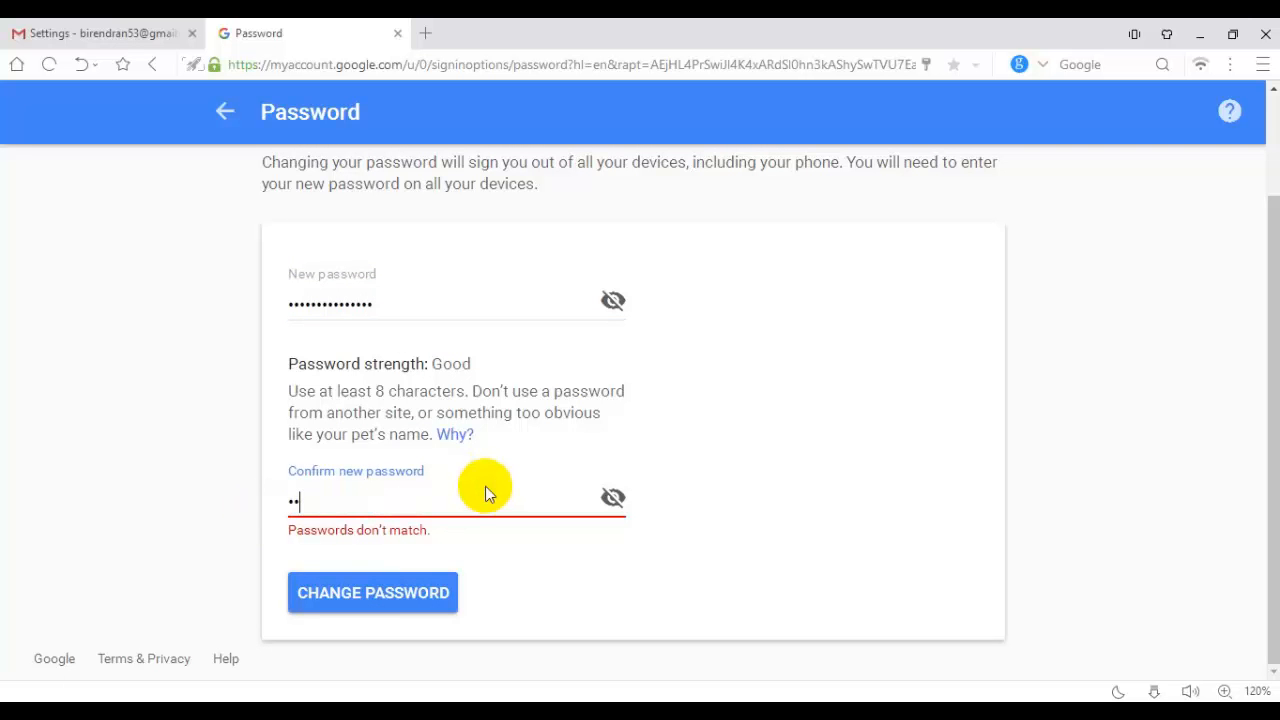
- Retype the confirmation password to match and submit the password change
text(••••)
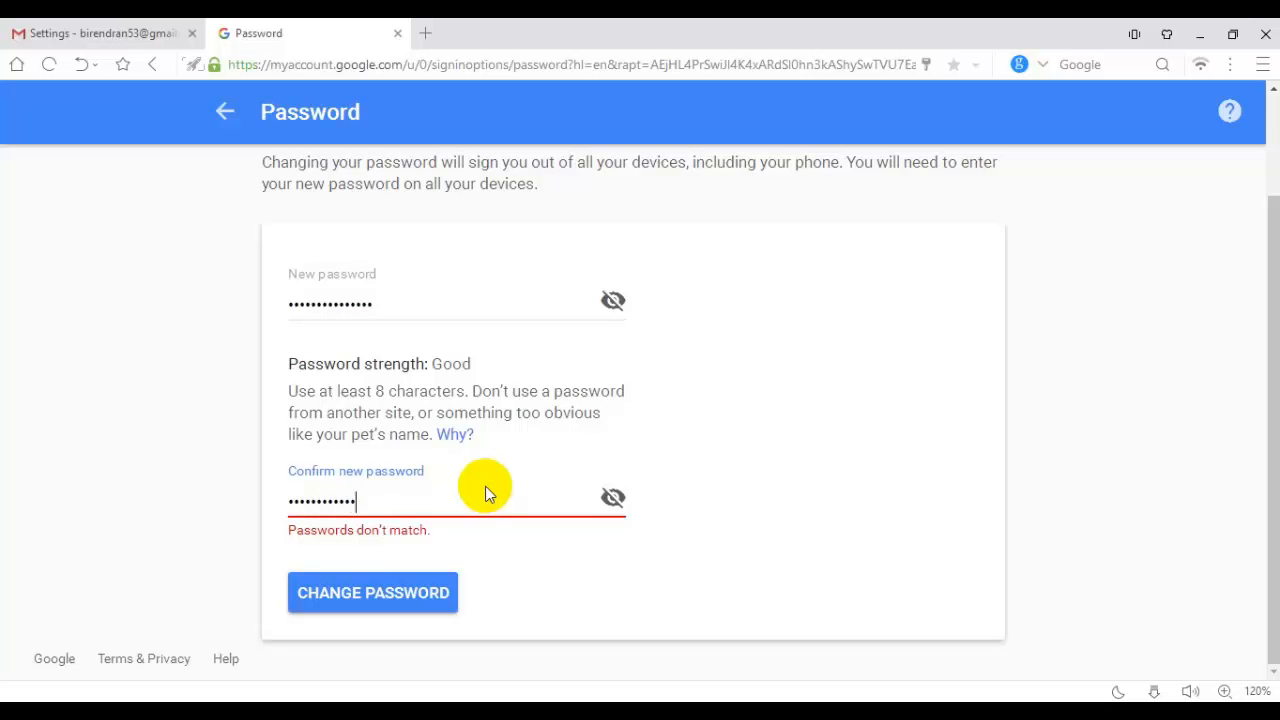
text(x)
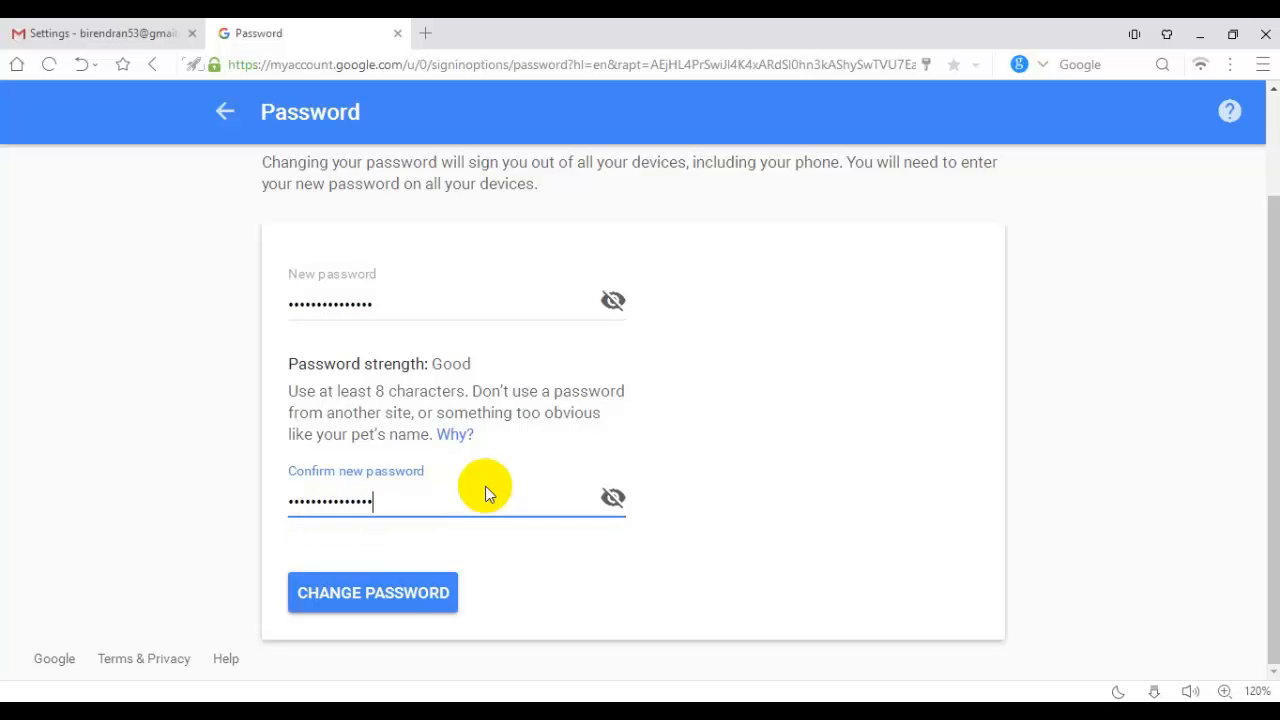
click(372, 592)
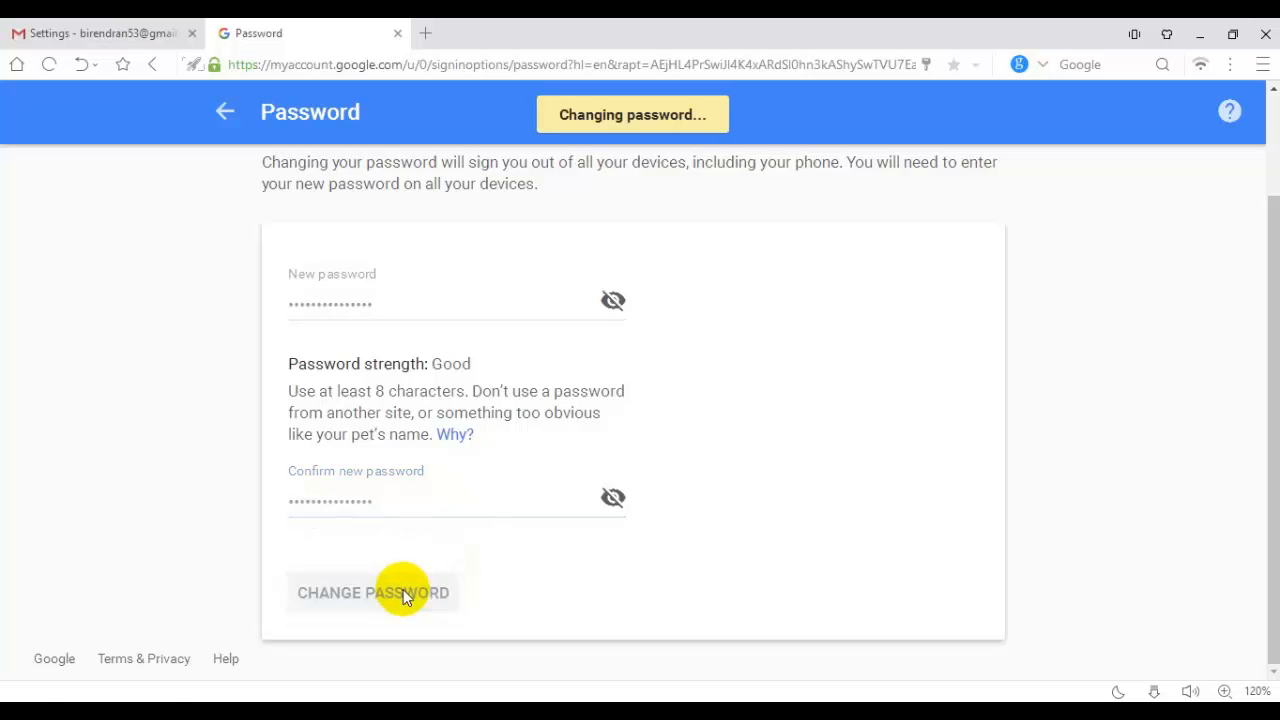
click(372, 592)
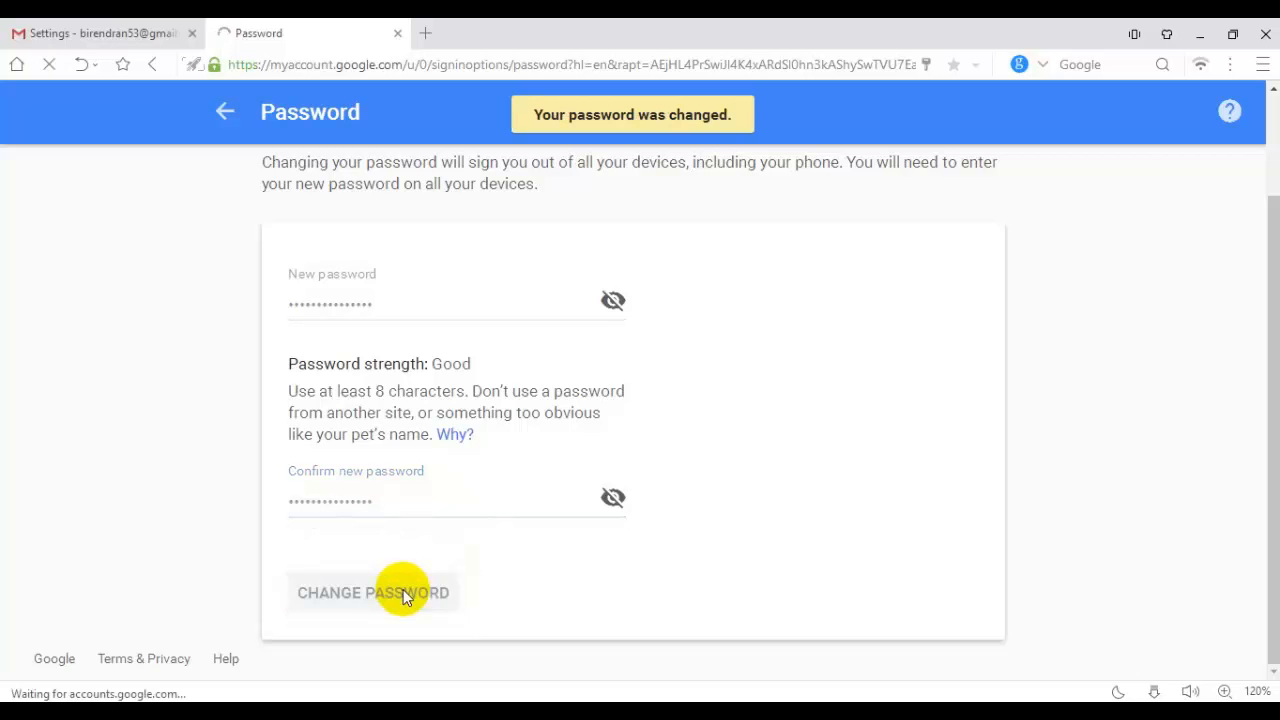
click(372, 592)
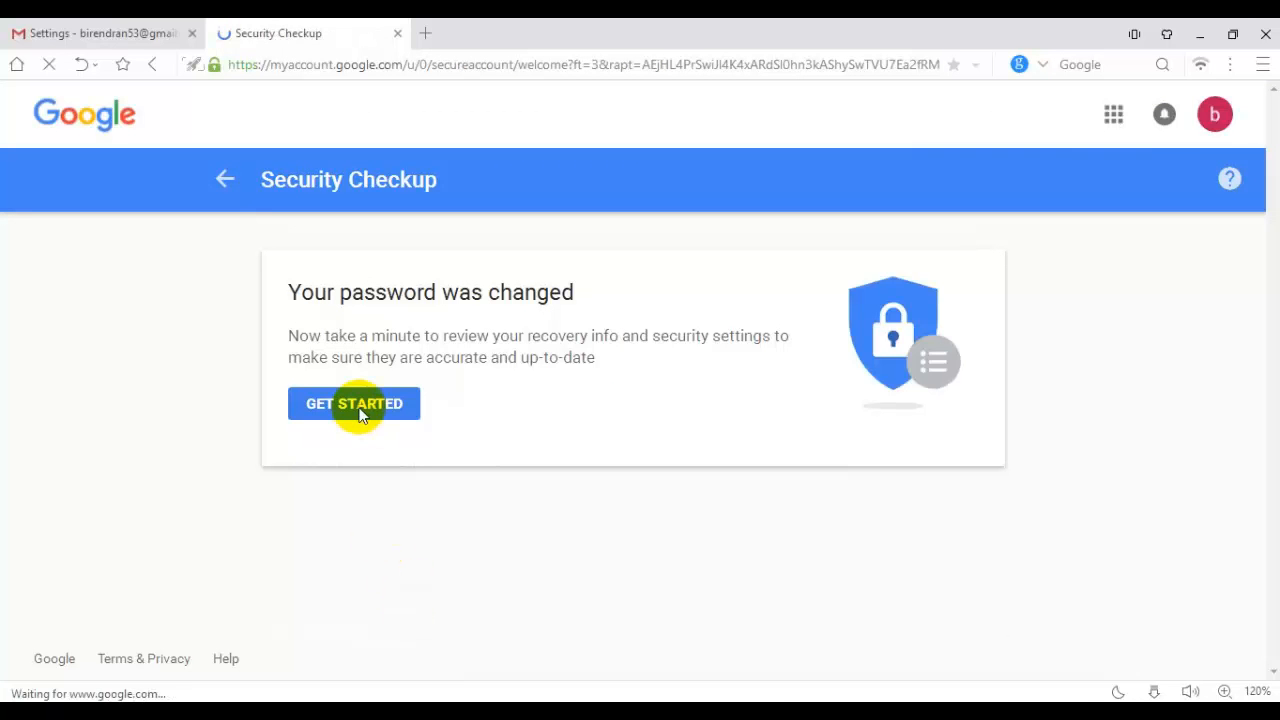
- Run the security checkup, confirm the recovery phone and email, and continue to Sign-in & security
click(354, 403)
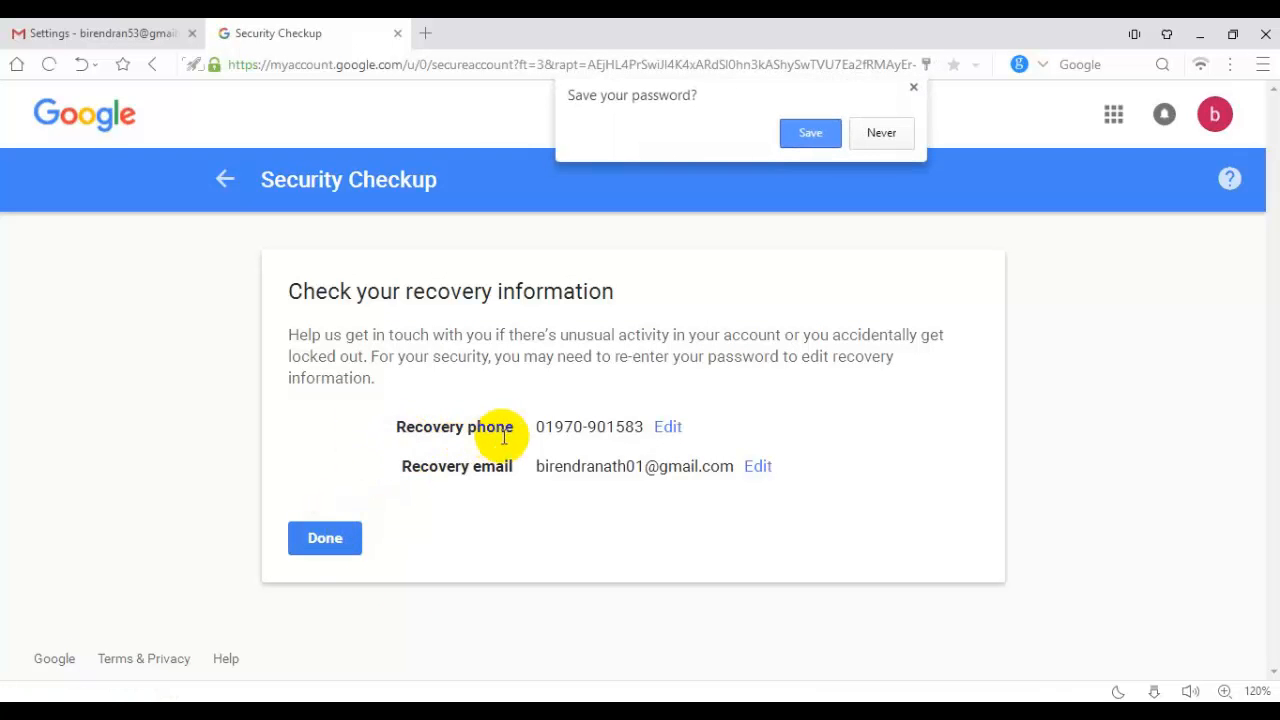
mouse_move(745, 471)
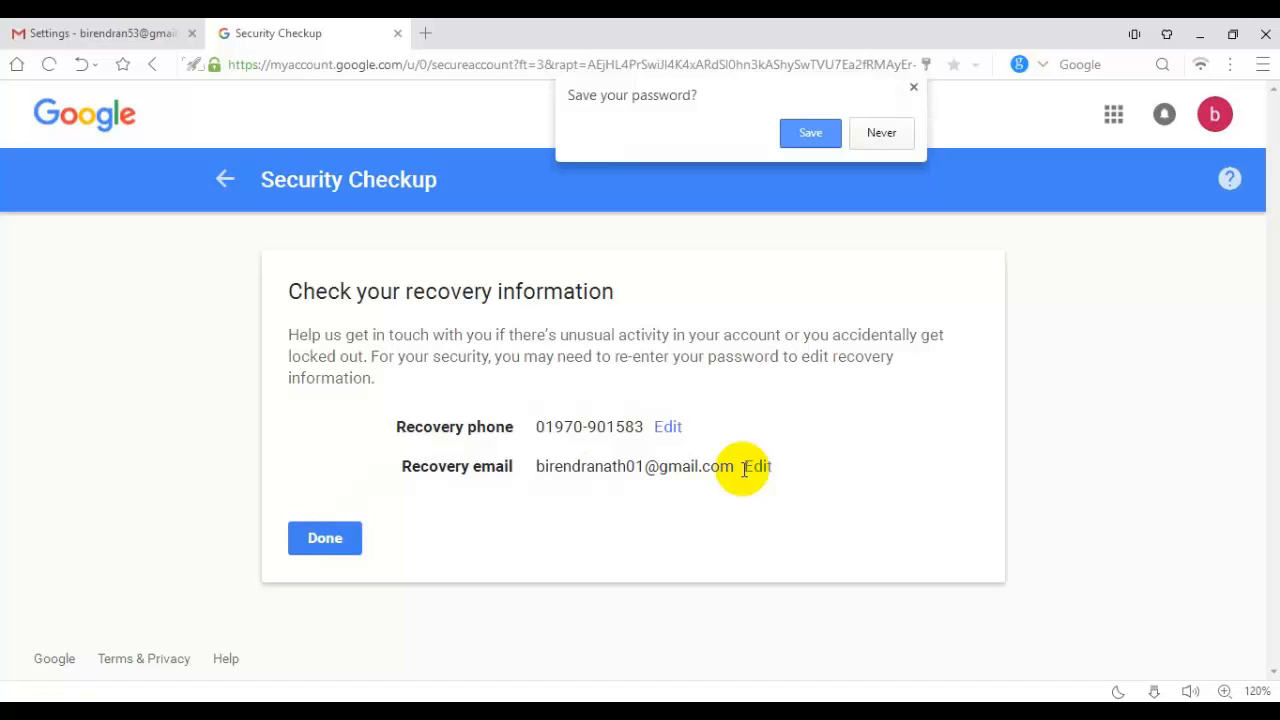
click(324, 538)
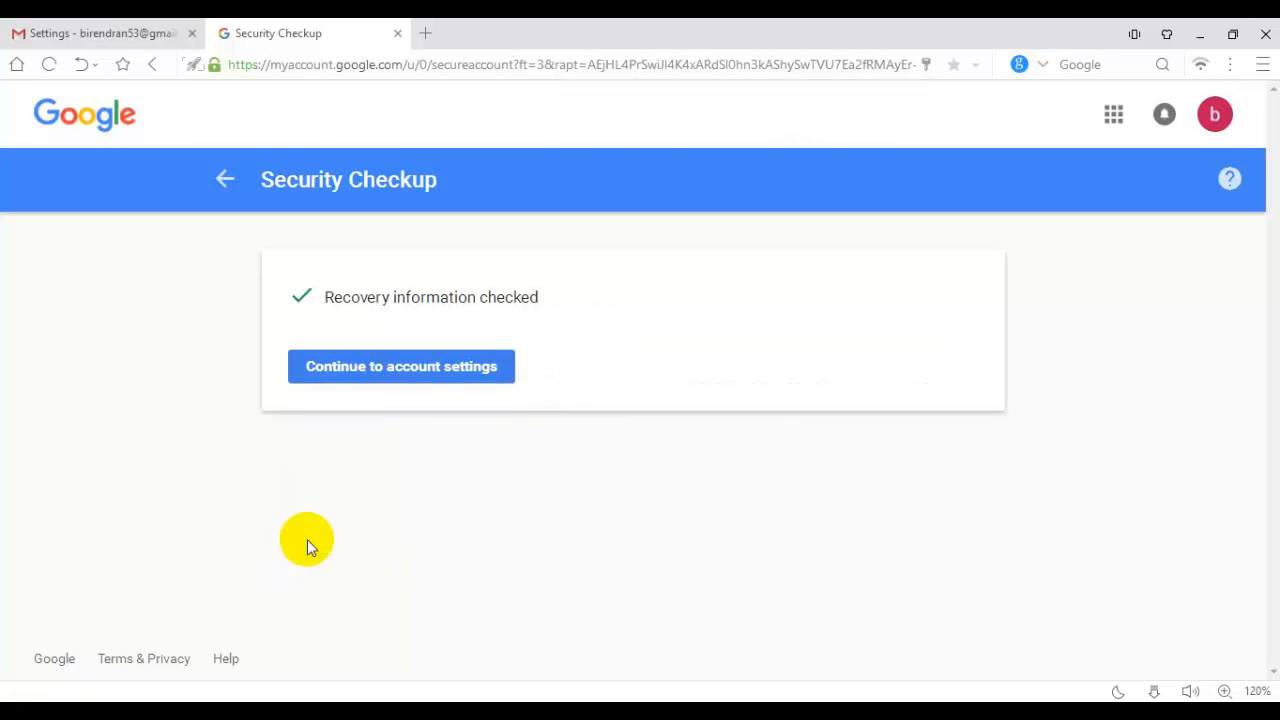
mouse_move(391, 441)
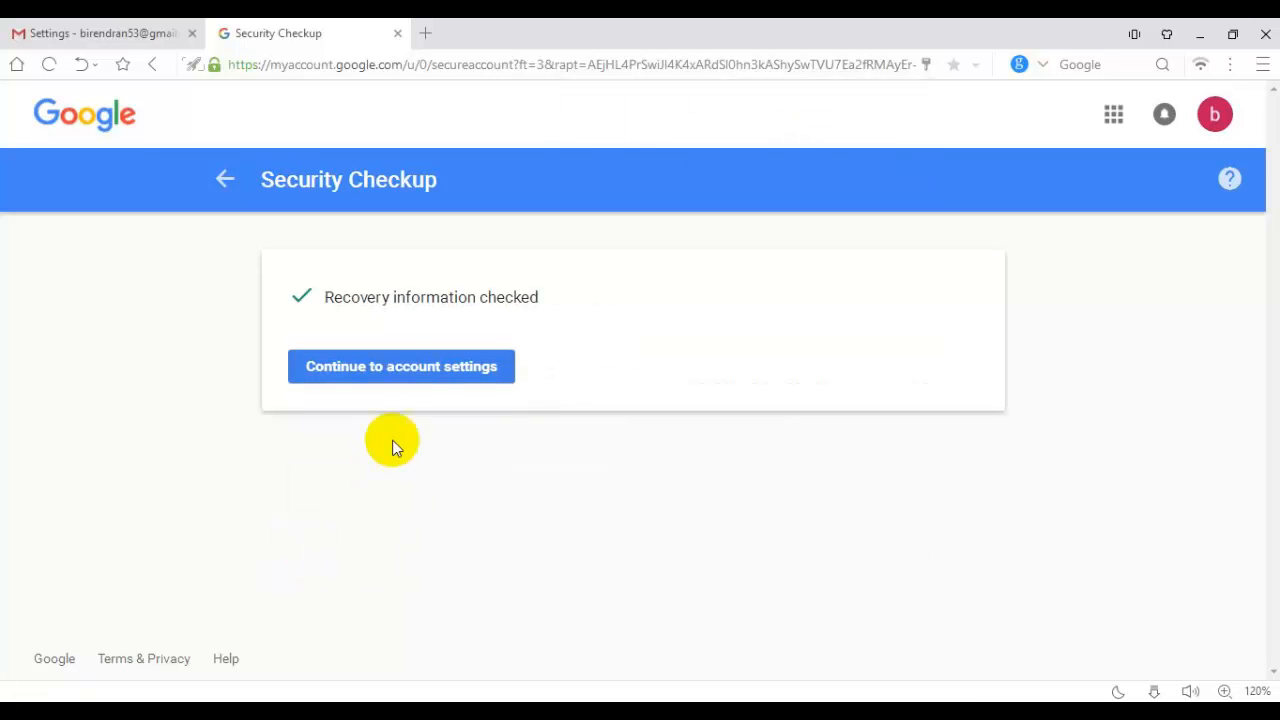
click(401, 366)
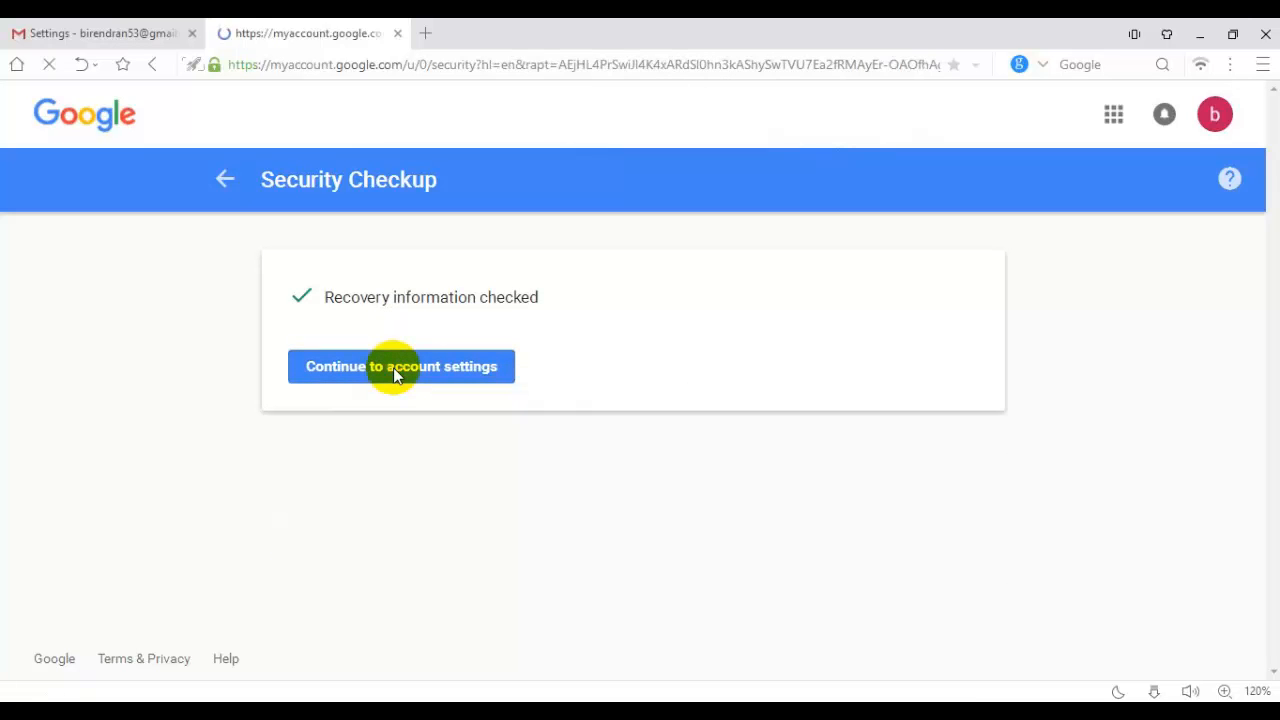
click(401, 366)
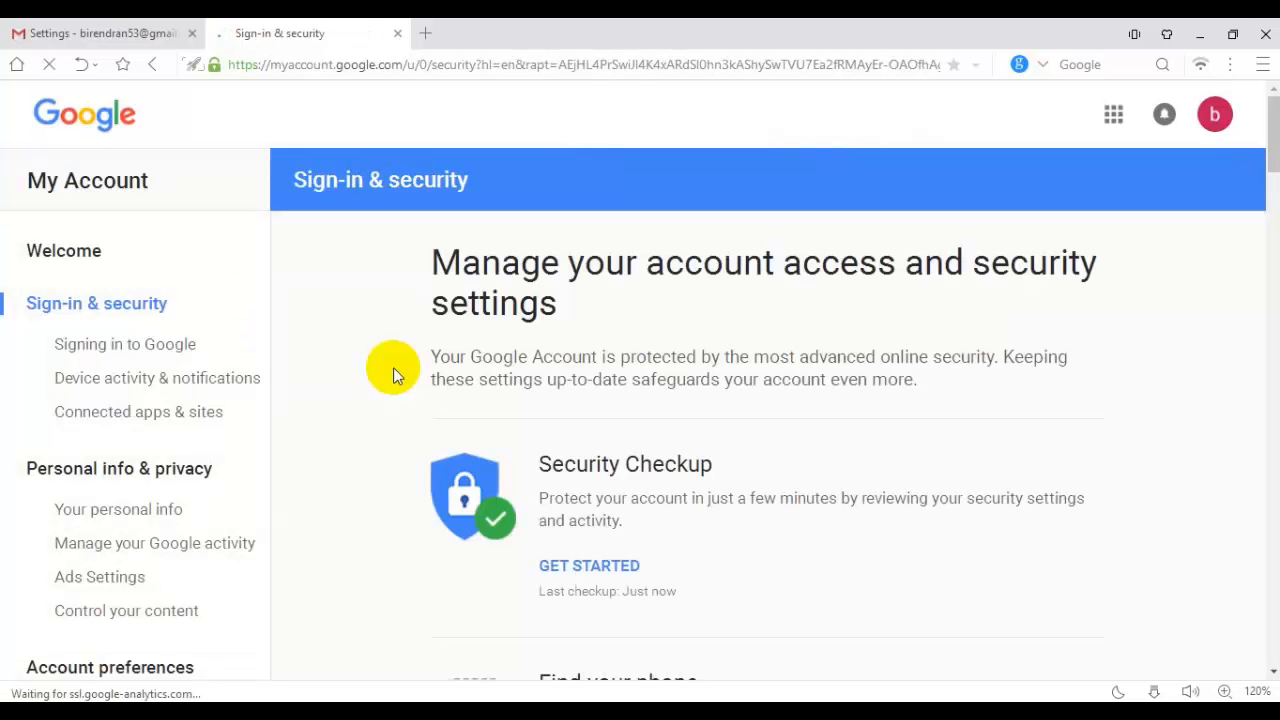